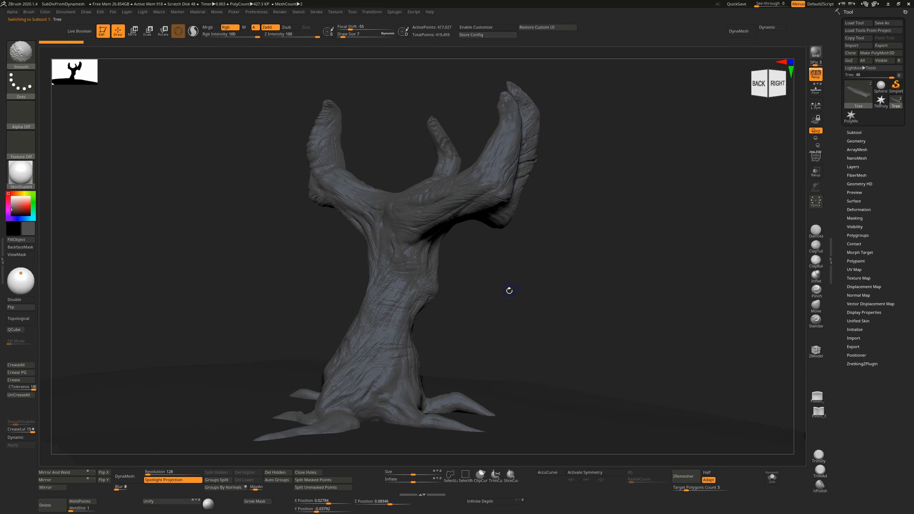
Step: Expand the Geometry settings for the sculpted tree in the Tool palette
click(20, 52)
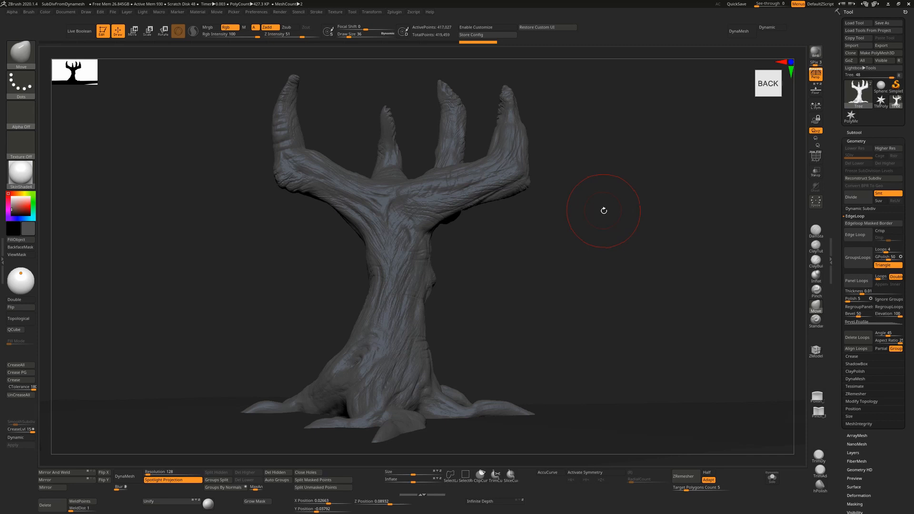
mouse_move(580, 157)
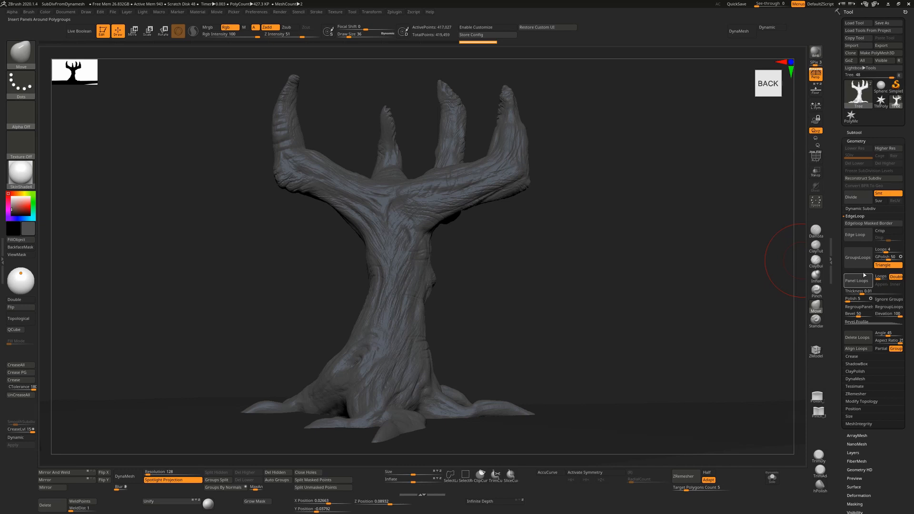
Step: Run ZRemesher on the dense tree to get a clean low-poly quad mesh
click(855, 216)
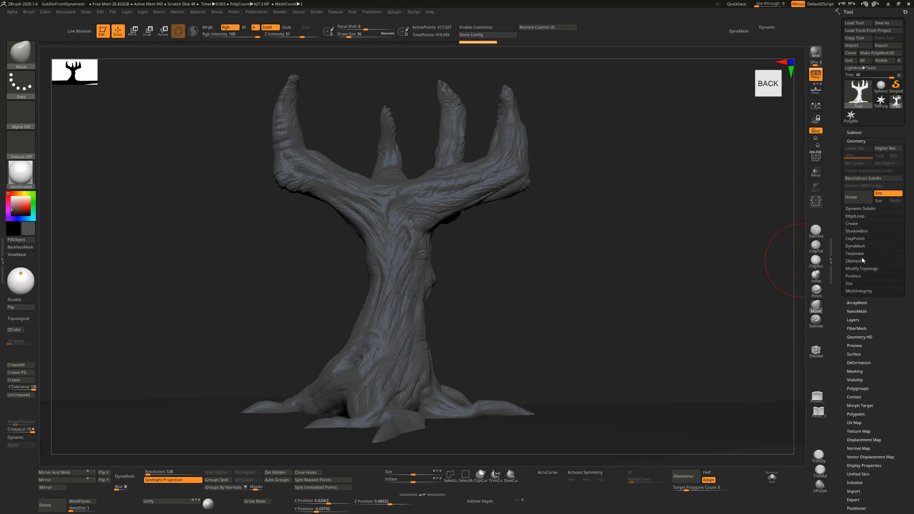
click(854, 261)
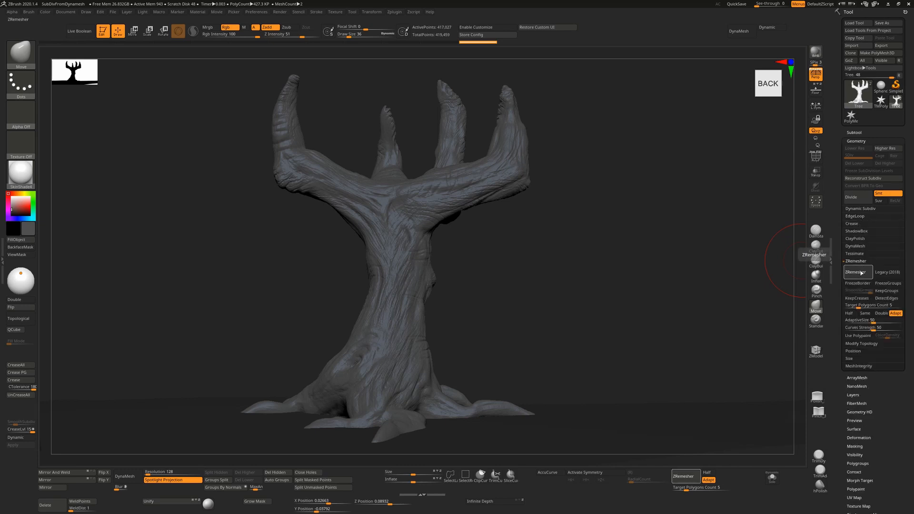
click(854, 260)
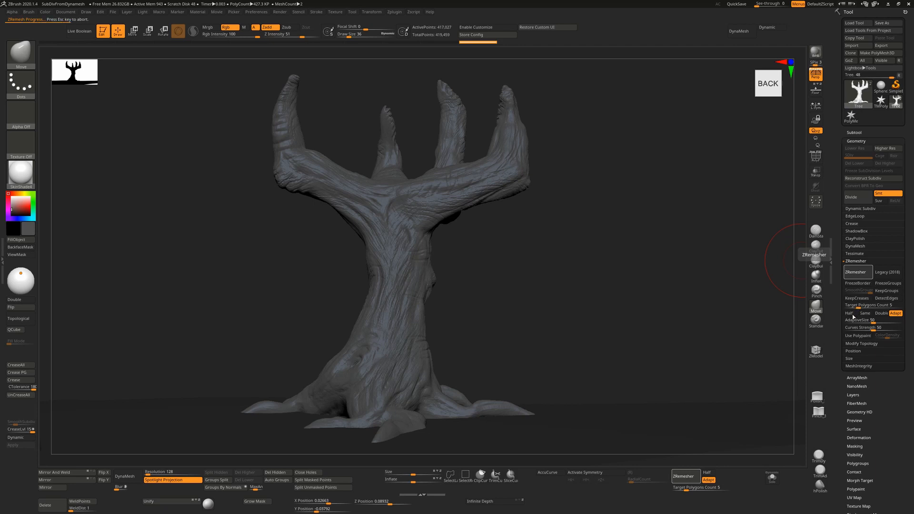
mouse_move(682, 297)
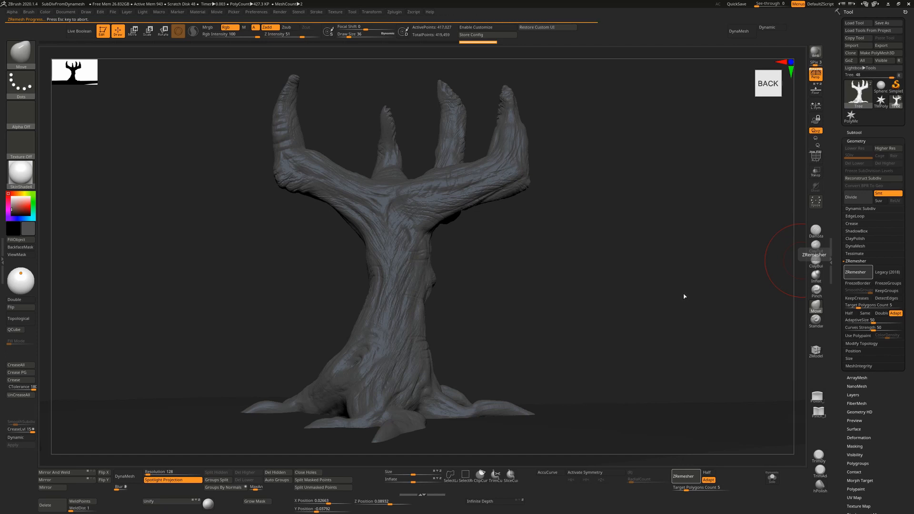
click(855, 271)
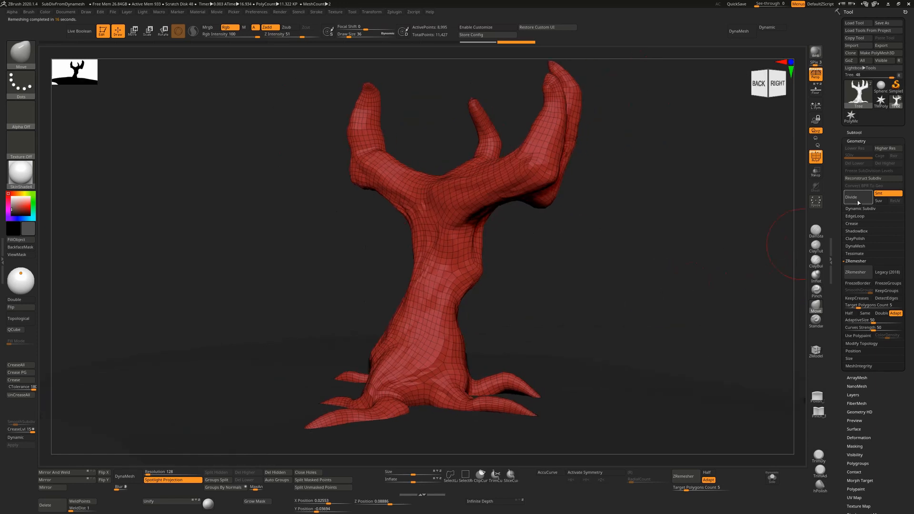
Step: Divide the remeshed tree once to ~146K polygons, declining Dynamic Subdiv
click(854, 131)
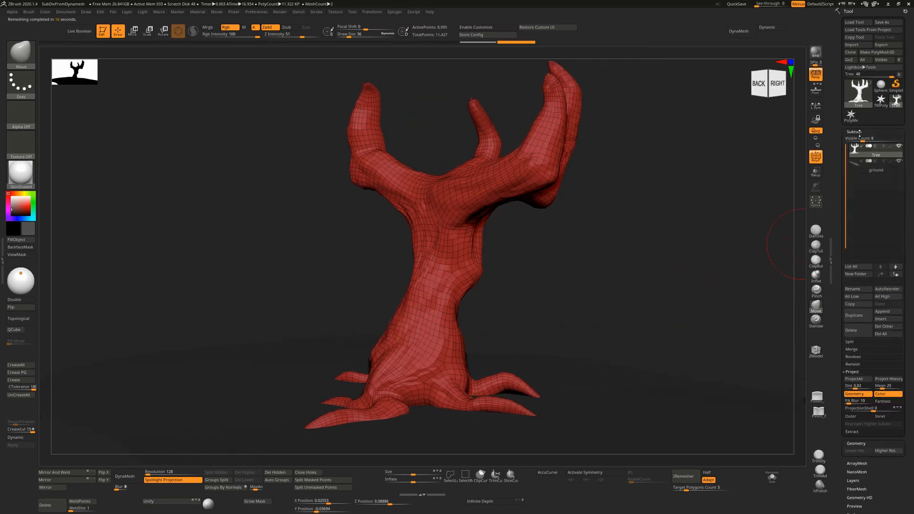
click(851, 371)
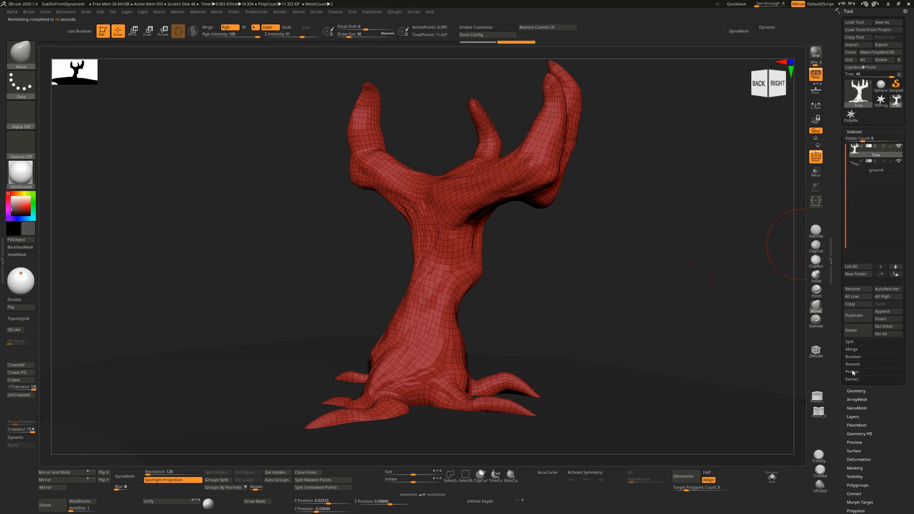
click(851, 371)
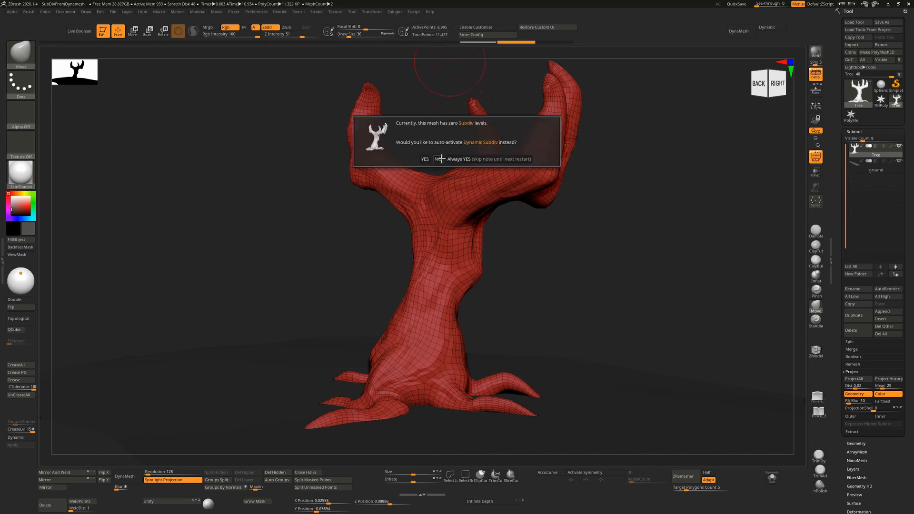
click(425, 159)
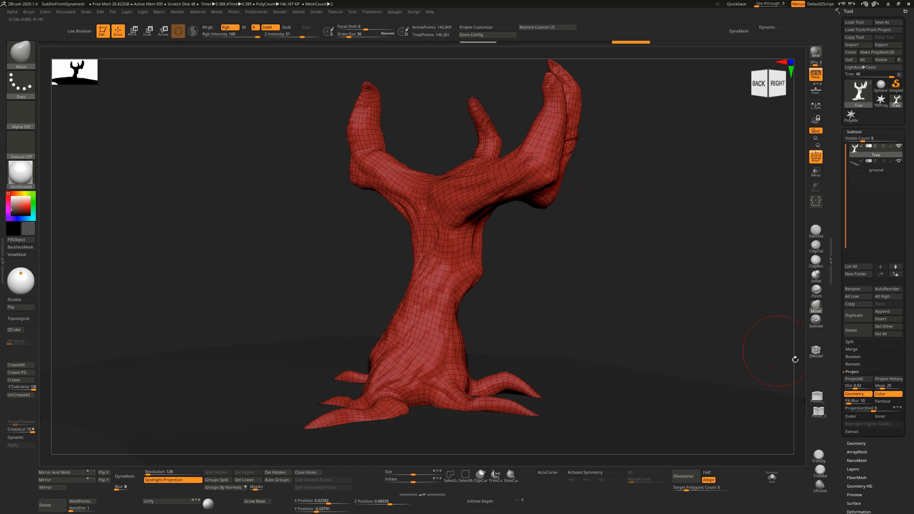
Step: Divide again to ~577K polygons and Project History to restore the bark detail
click(888, 378)
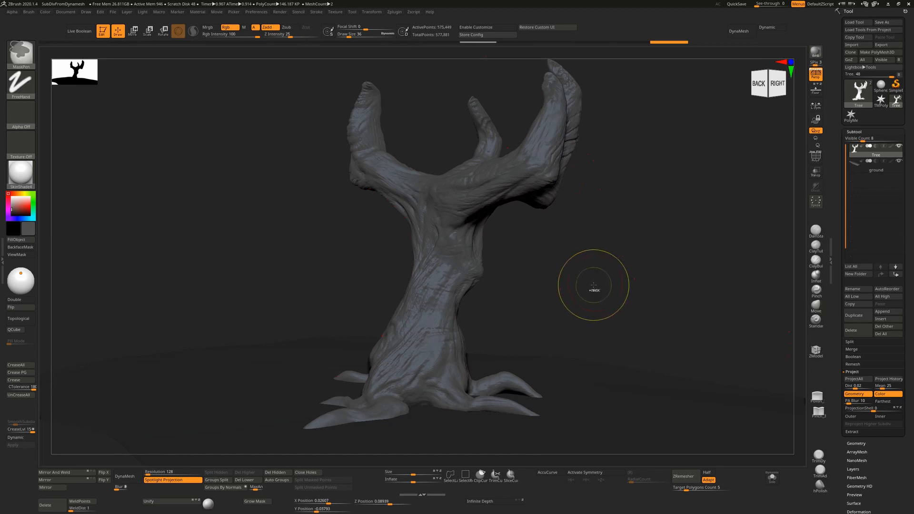
click(888, 378)
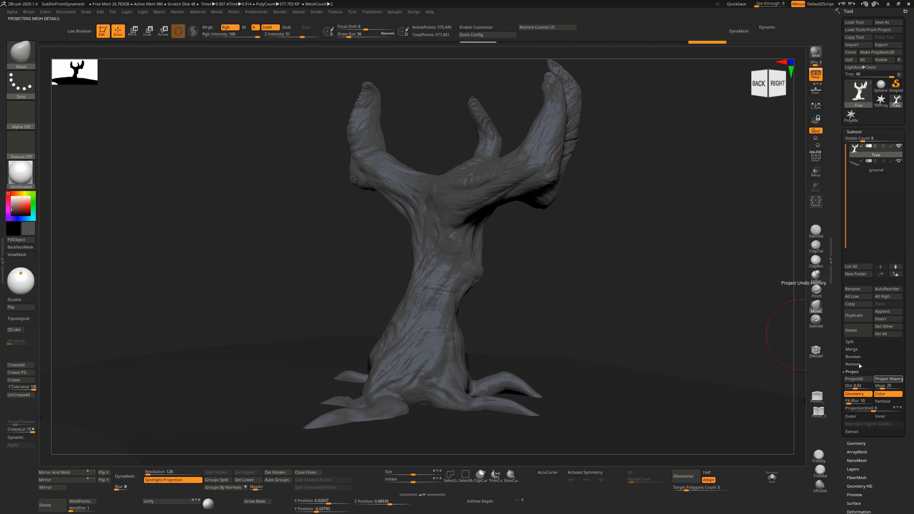
mouse_move(641, 285)
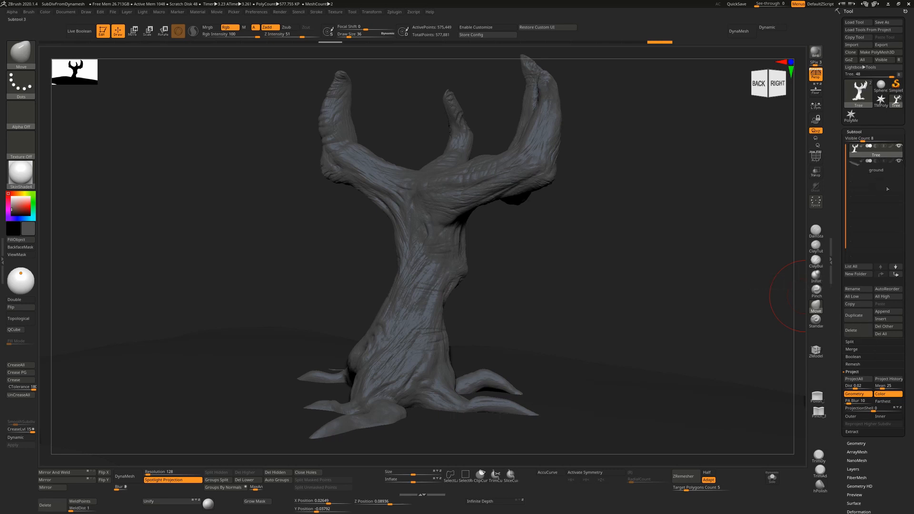
mouse_move(333, 42)
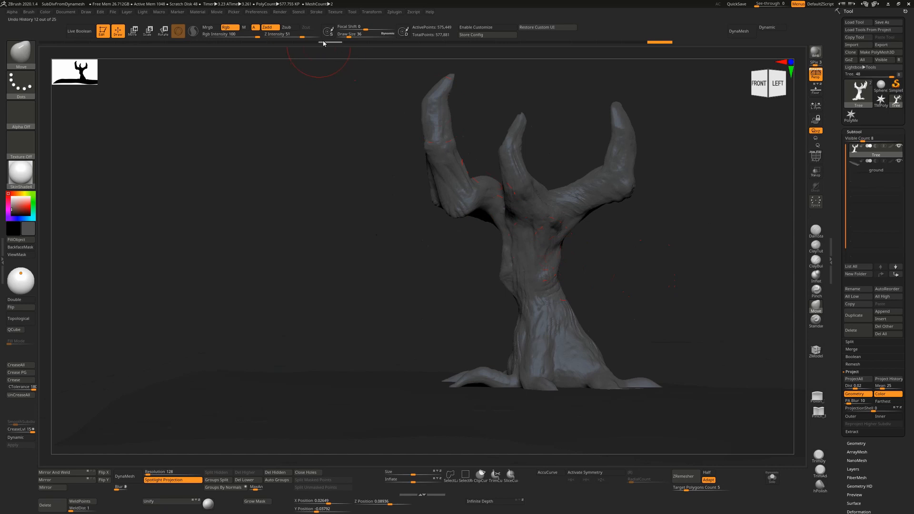
mouse_move(675, 273)
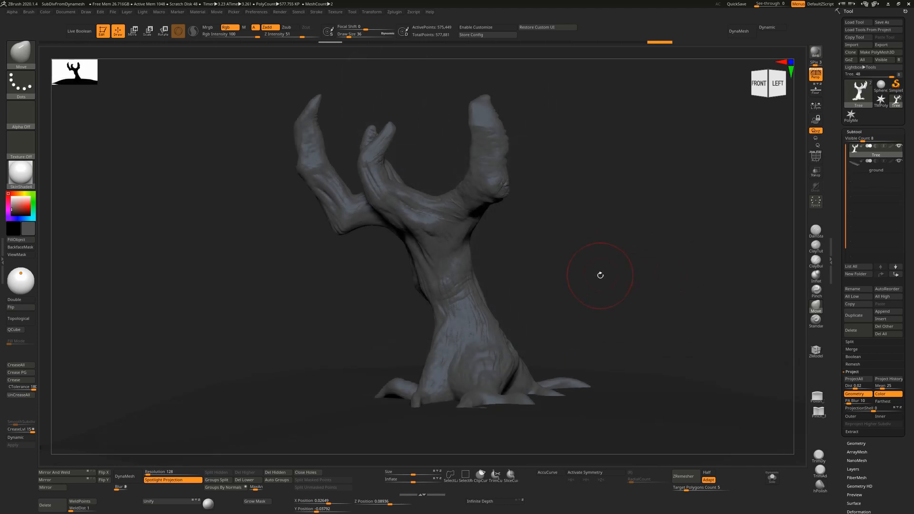
mouse_move(598, 274)
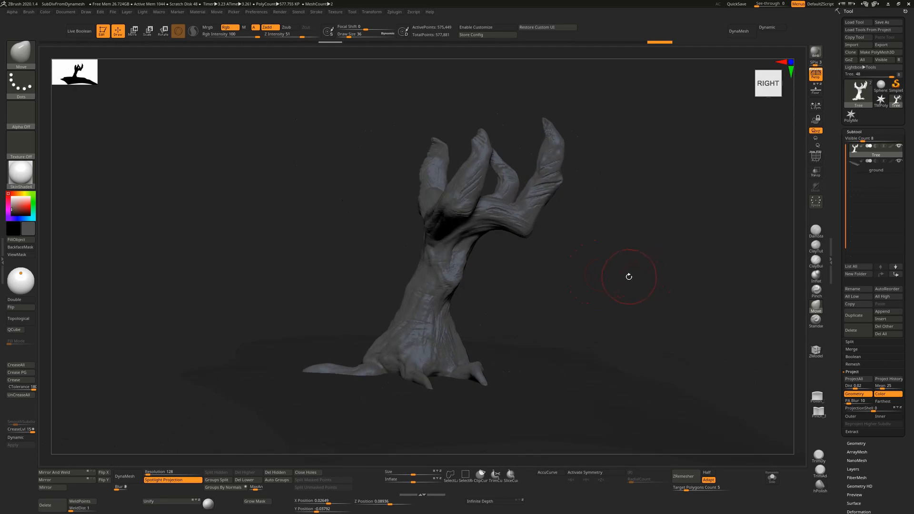
mouse_move(623, 277)
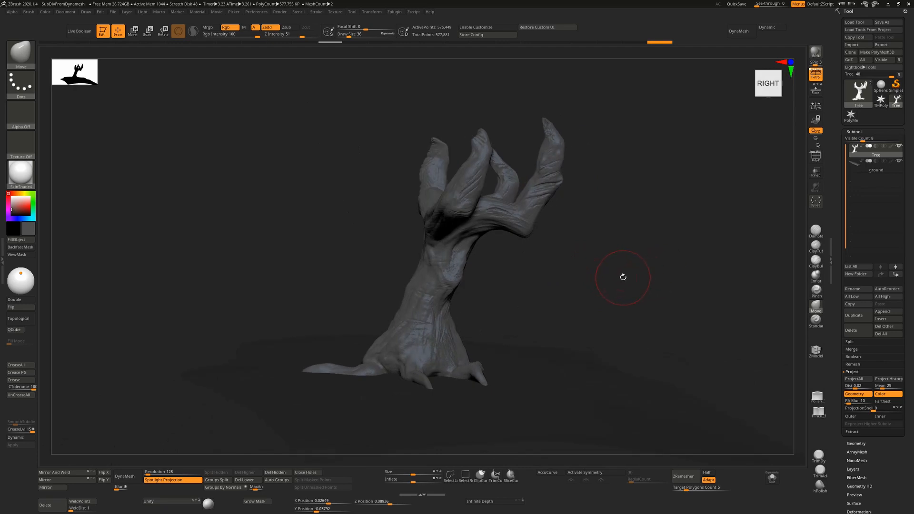